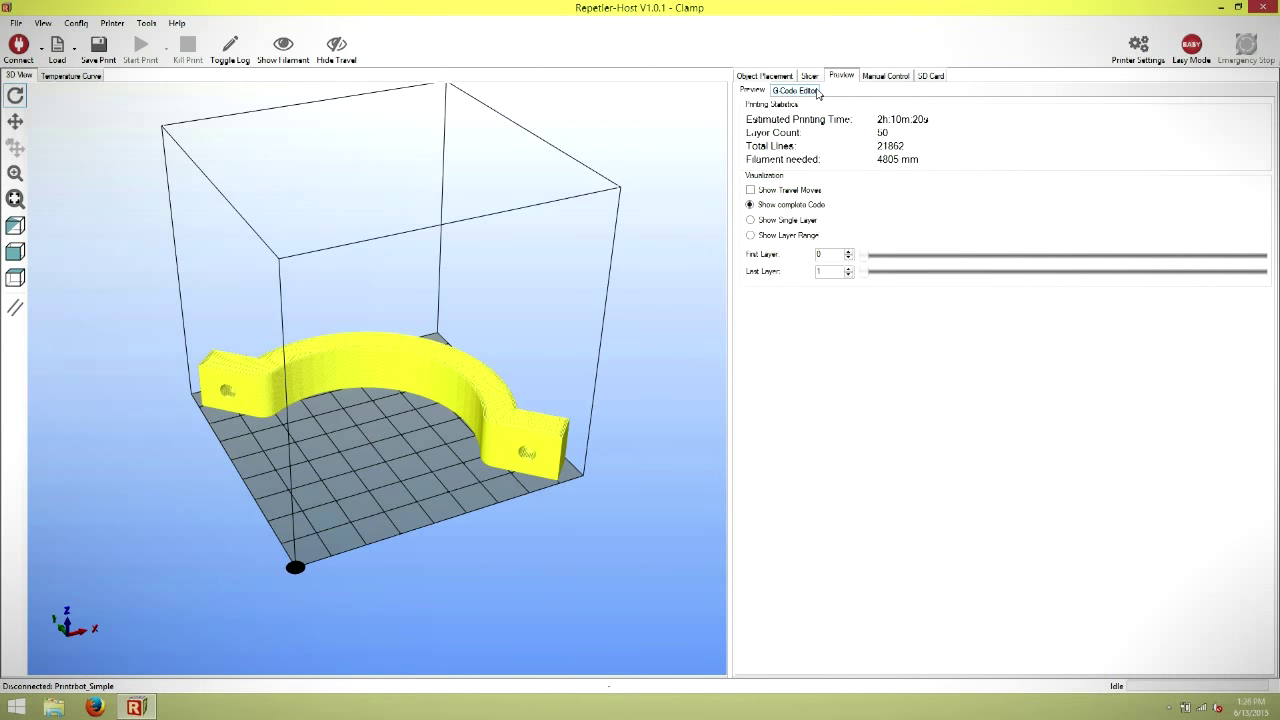
# Step: Show the sliced clamp's generated G-code in the G-Code Editor alongside the print statistics
pyautogui.click(796, 88)
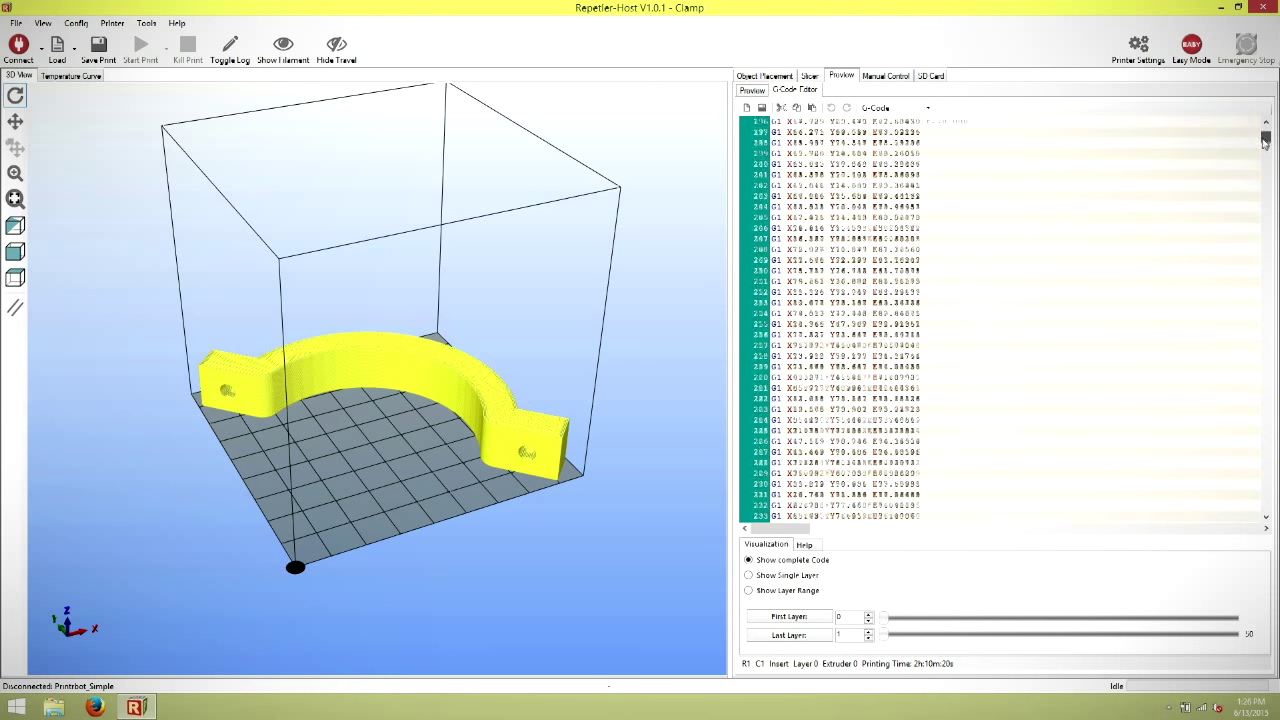